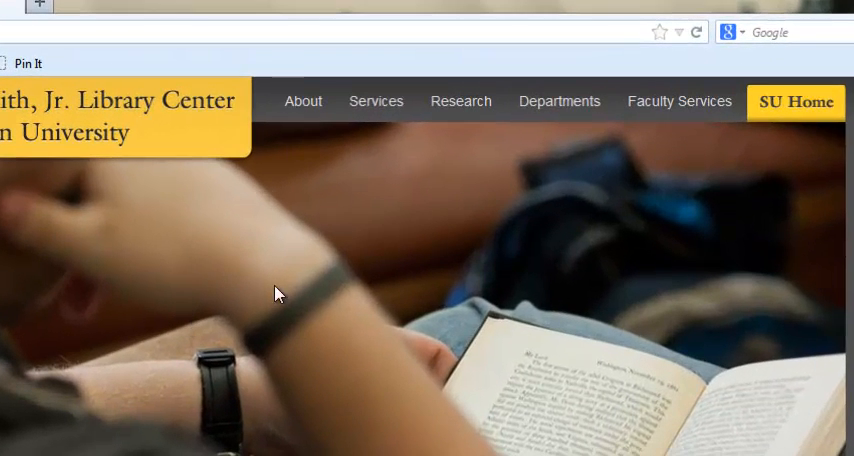
Go to Databases by Subject and choose Medicine & Health.
left_click(461, 101)
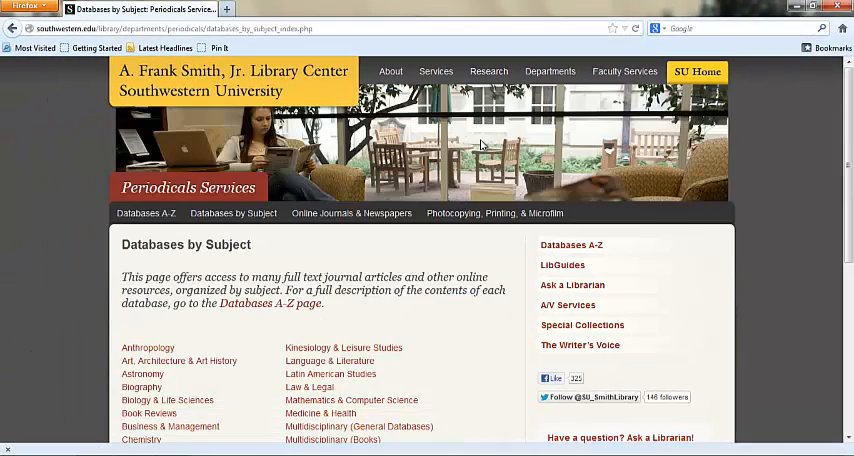
scroll("down", 3)
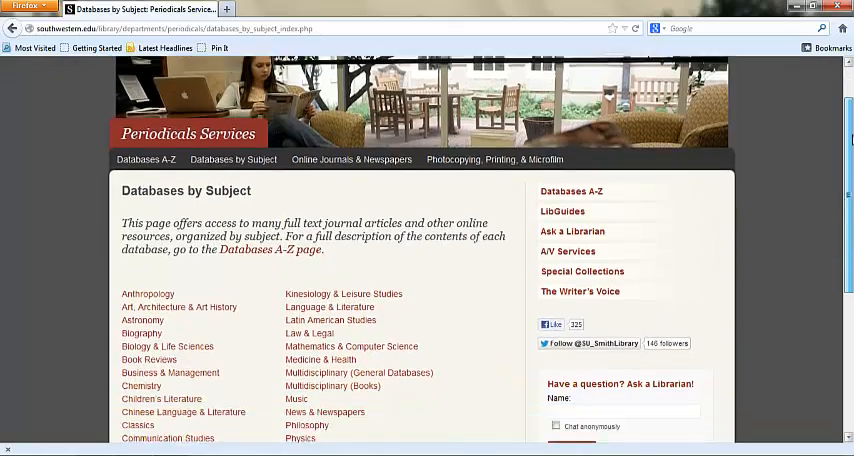
scroll("down", 3)
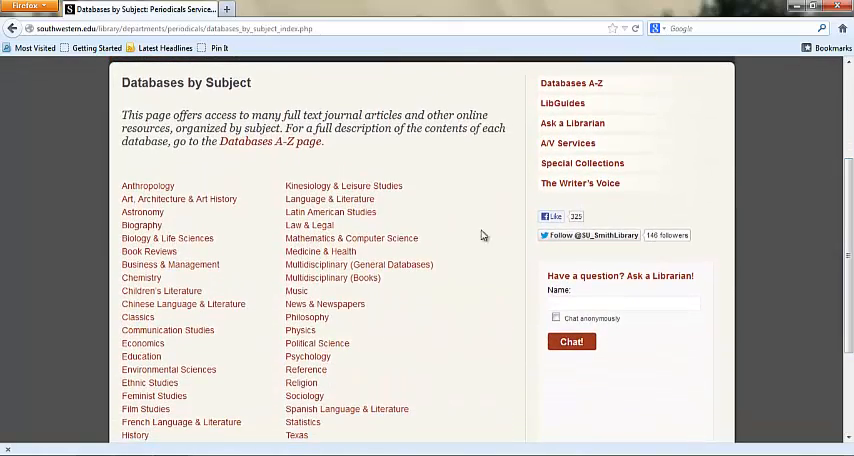
left_click(320, 251)
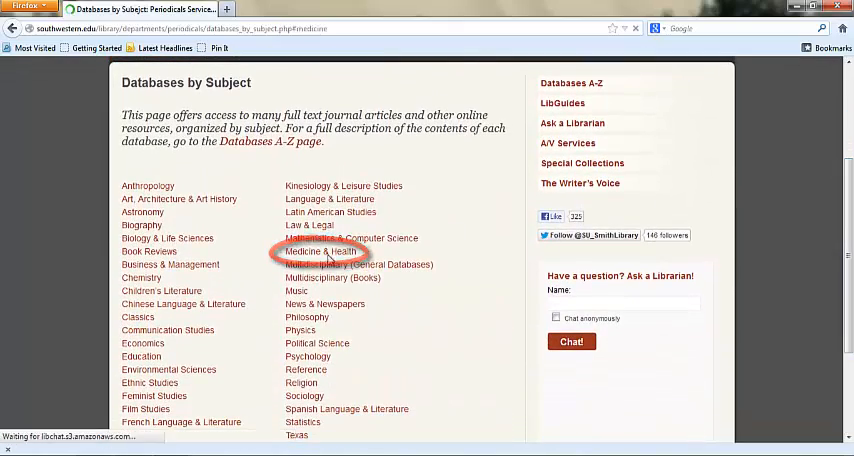
left_click(313, 251)
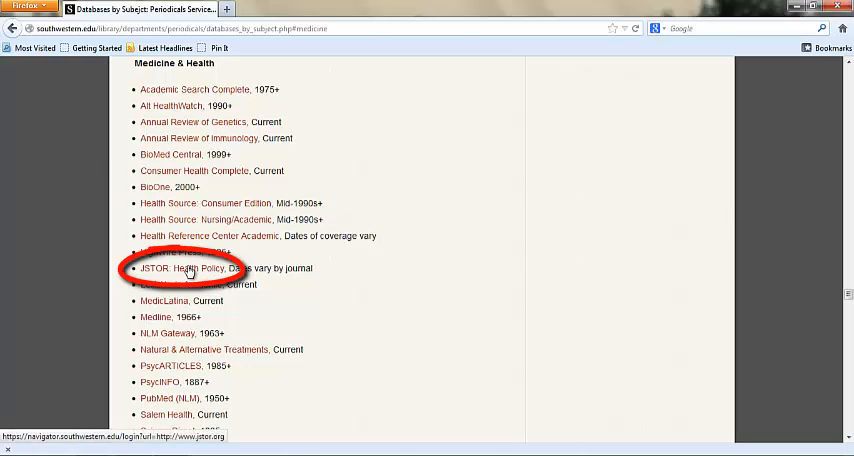
Open JSTOR: Health Policy and start JSTOR's Beta Search via 'Try now'.
left_click(184, 268)
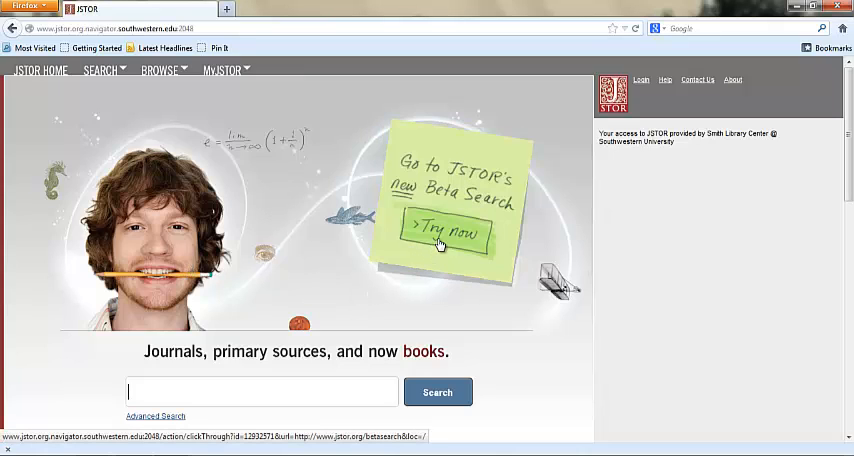
left_click(447, 235)
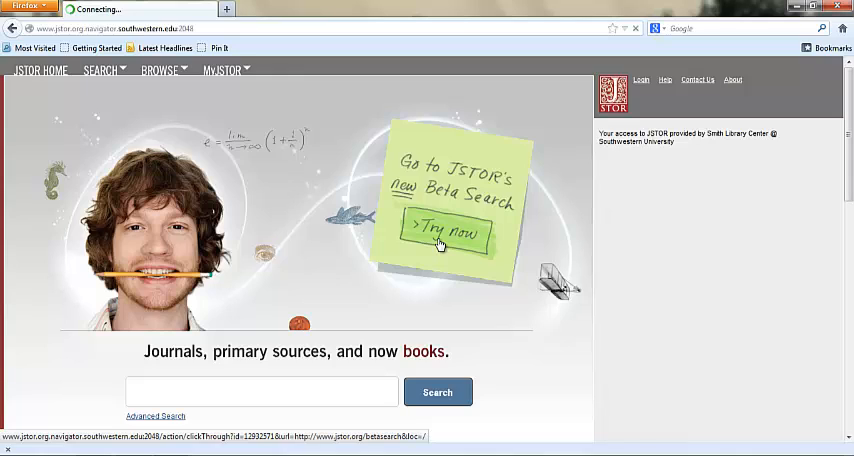
left_click(449, 233)
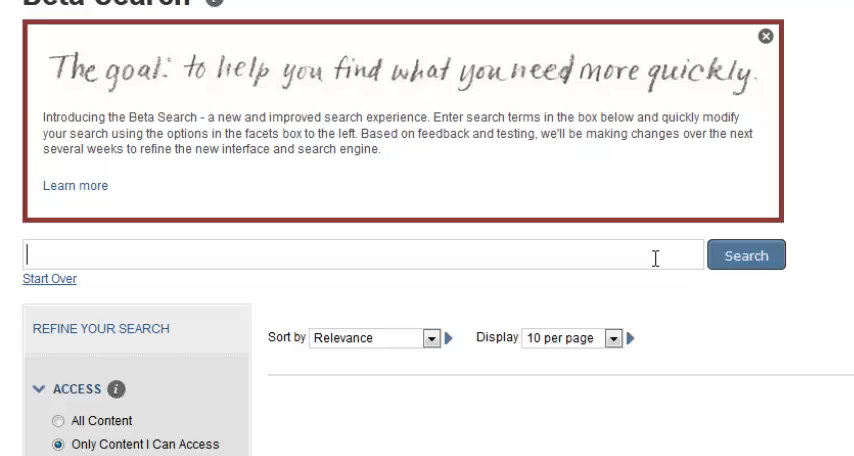
Search JSTOR Beta for the quoted phrase "scarlet fever", fixing the closing quote.
type("\"scarlet fever")
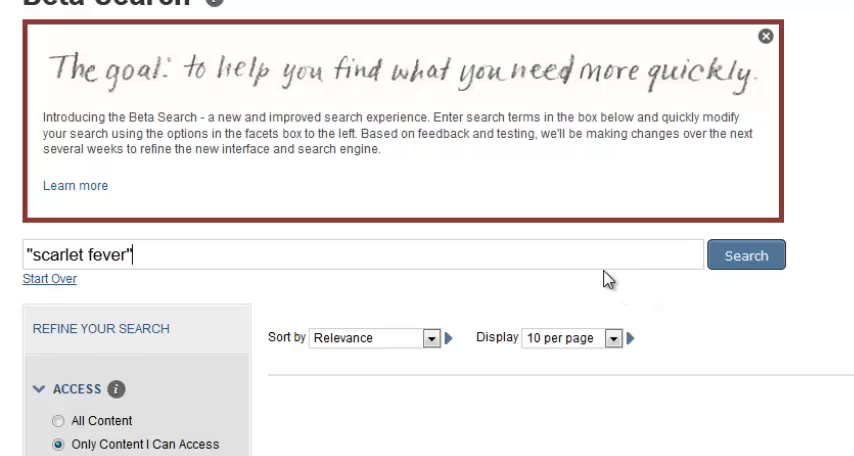
key("Backspace")
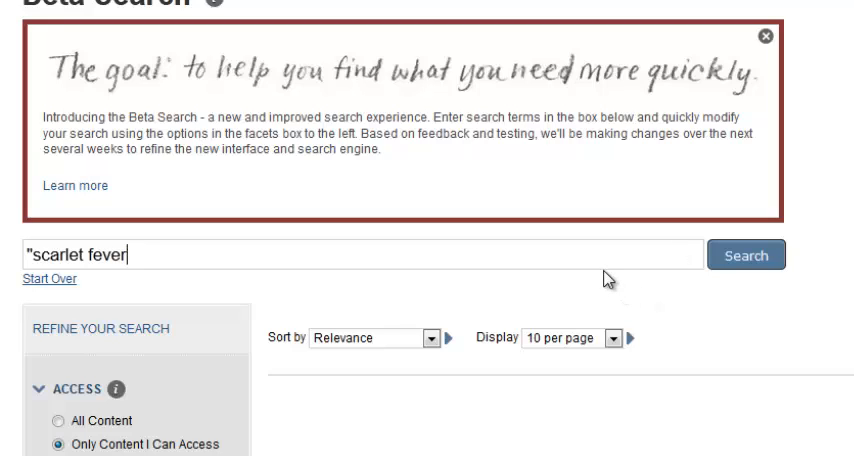
type("\"")
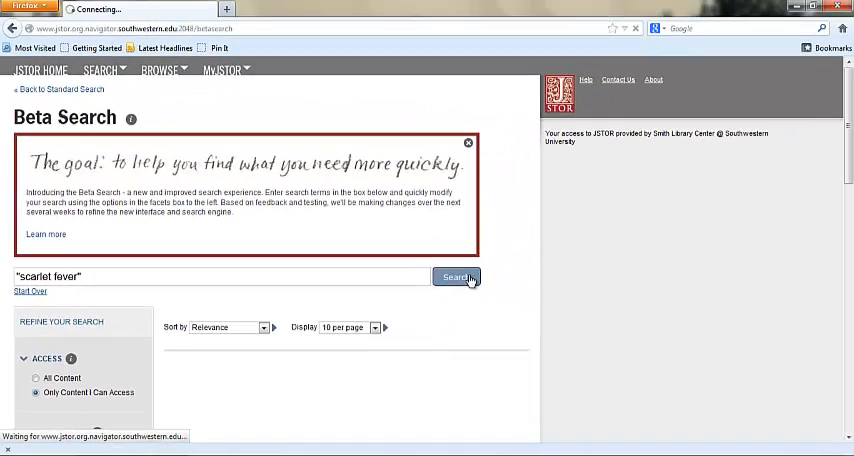
left_click(455, 277)
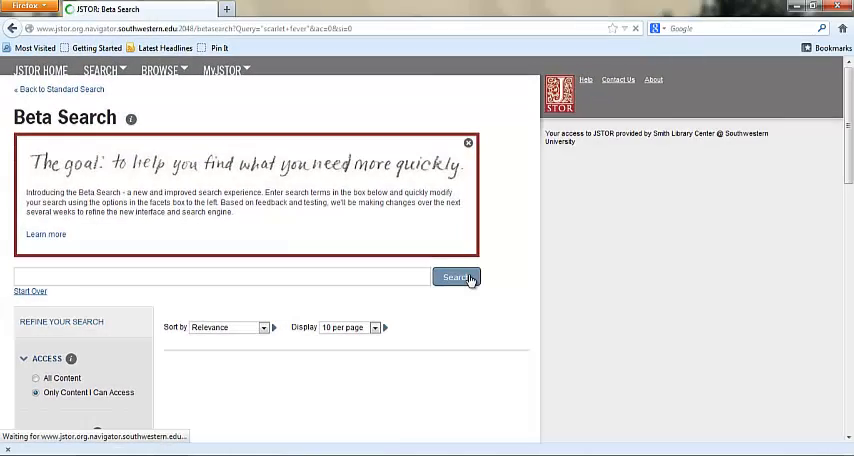
left_click(456, 277)
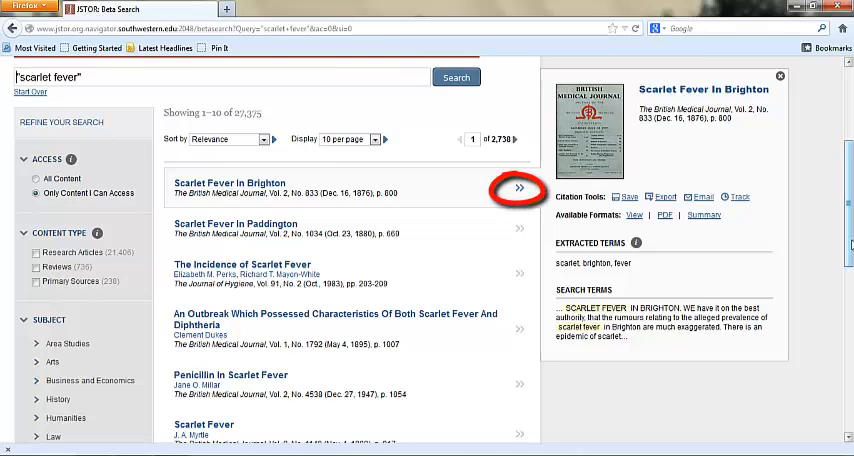
left_click(519, 233)
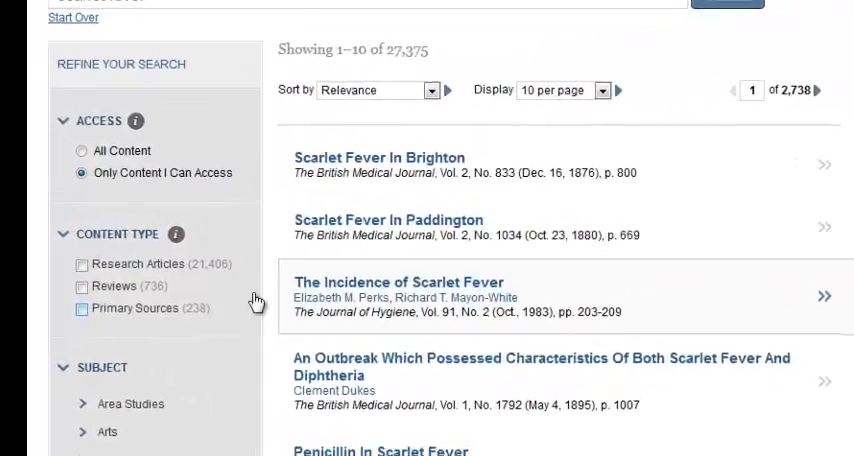
scroll("down", 3)
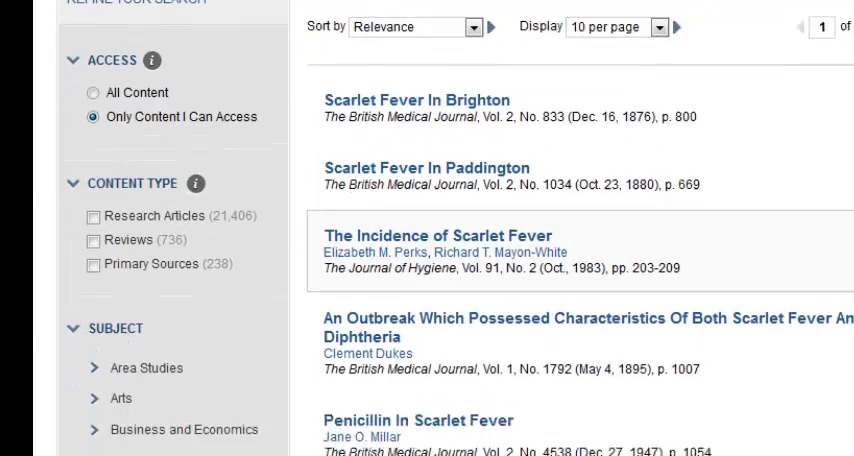
scroll("down", 3)
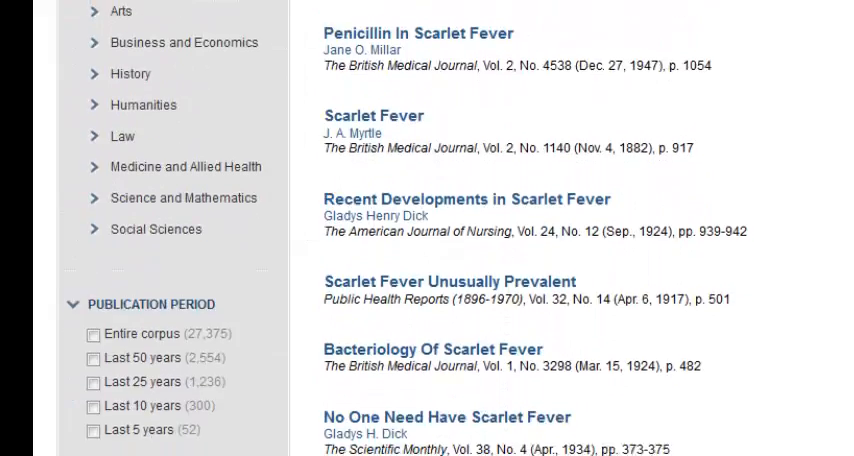
scroll("down", 3)
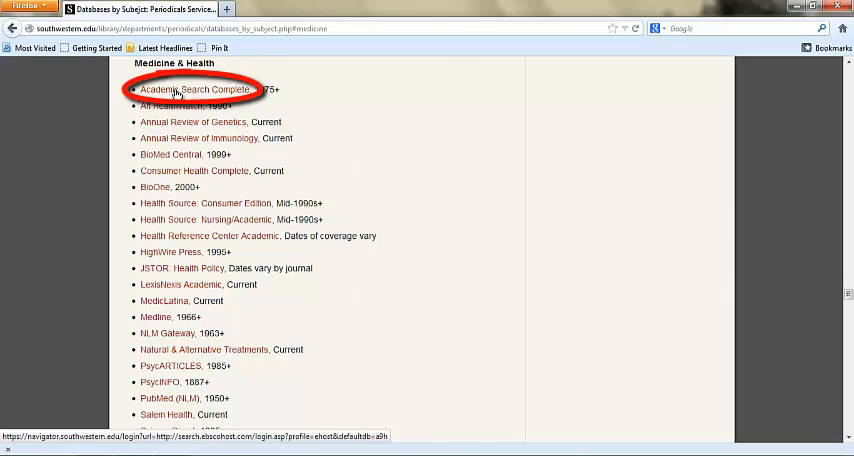
Open Academic Search Complete and search the first box for "scarlet fever".
left_click(201, 89)
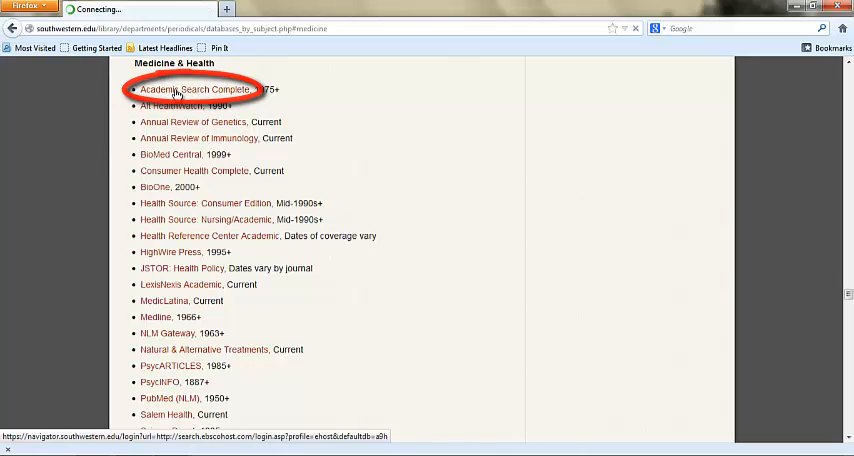
left_click(199, 89)
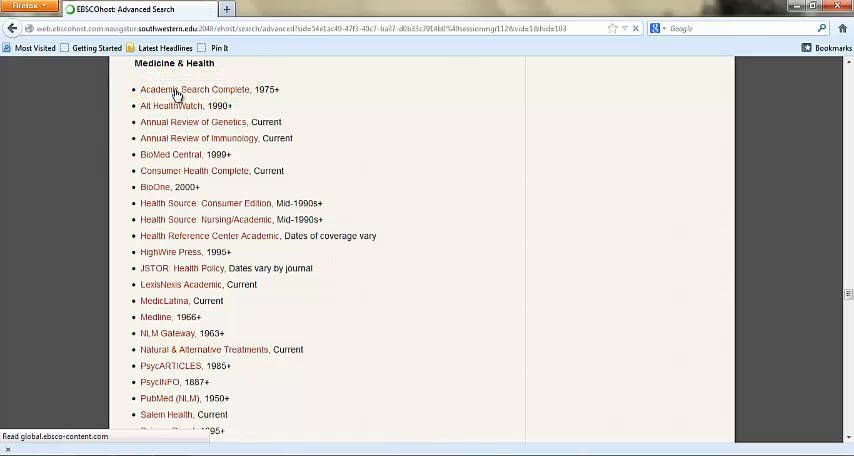
left_click(195, 90)
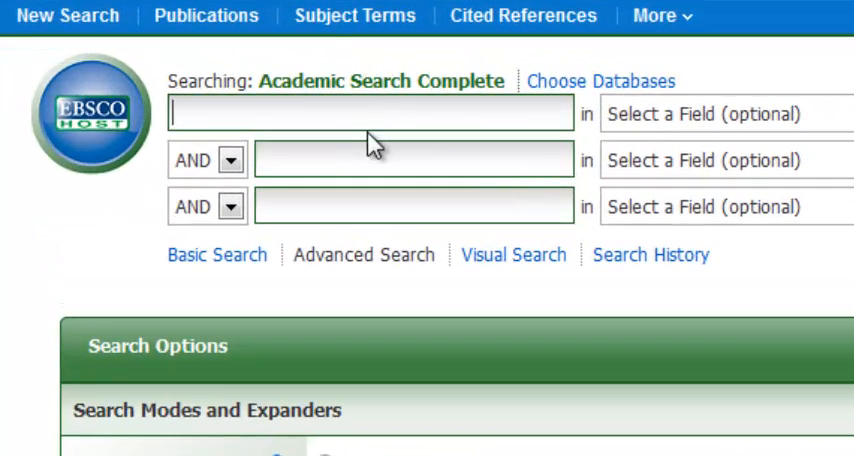
type("\"sca")
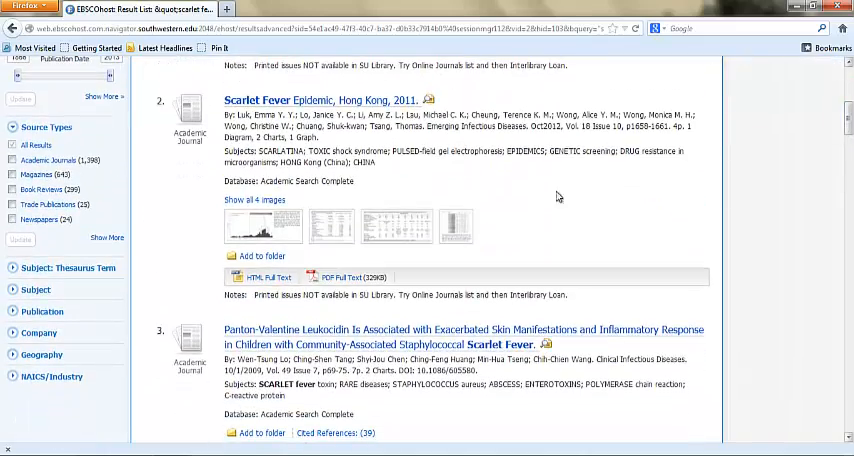
Expand the Subject: Thesaurus Term facet and scroll through the 2,403 results.
left_click(67, 268)
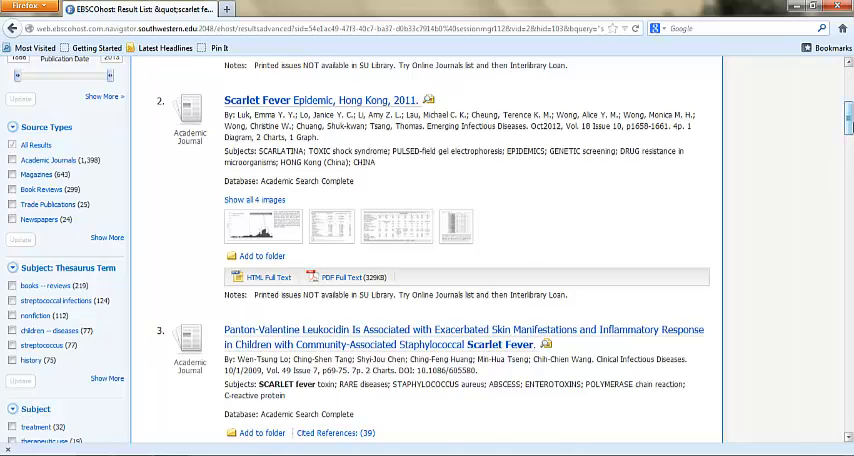
scroll("down", 3)
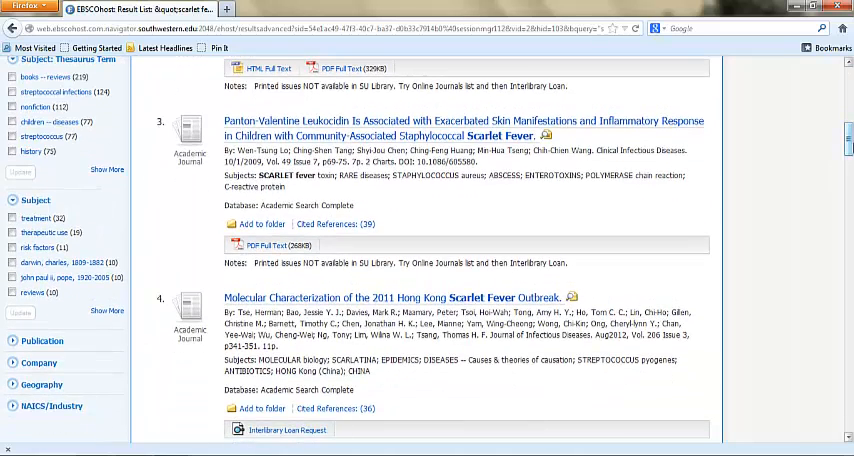
scroll("down", 3)
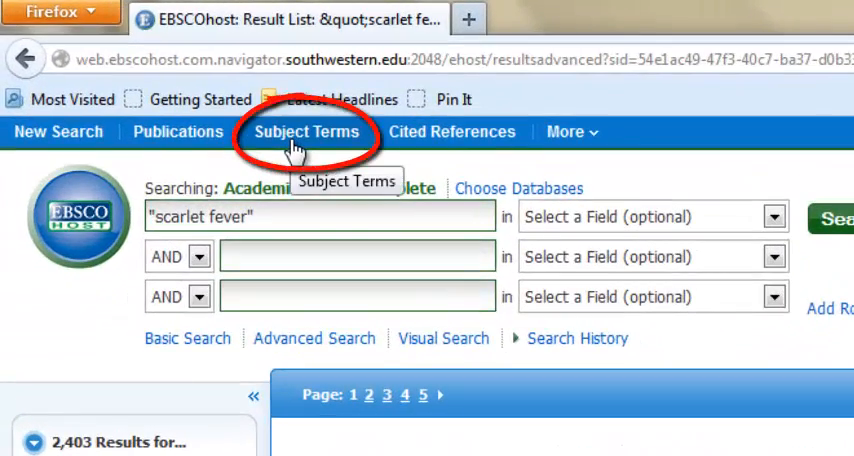
Browse Subject Terms with Term Contains for 'scarlet fever'.
left_click(307, 131)
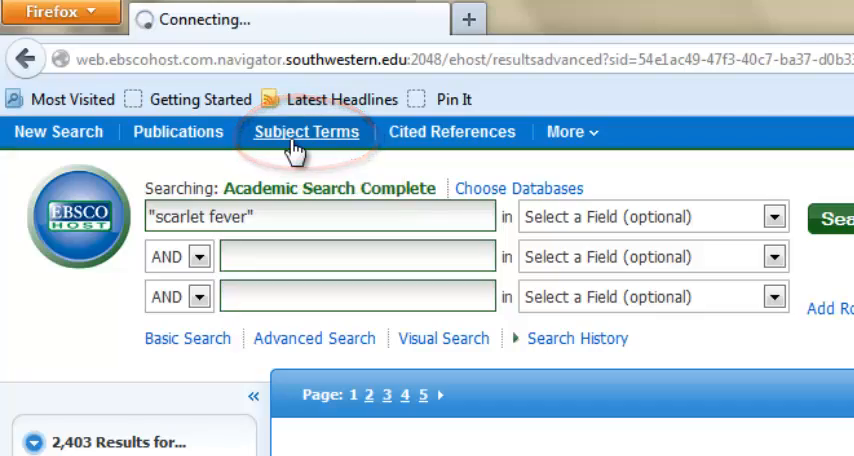
left_click(306, 131)
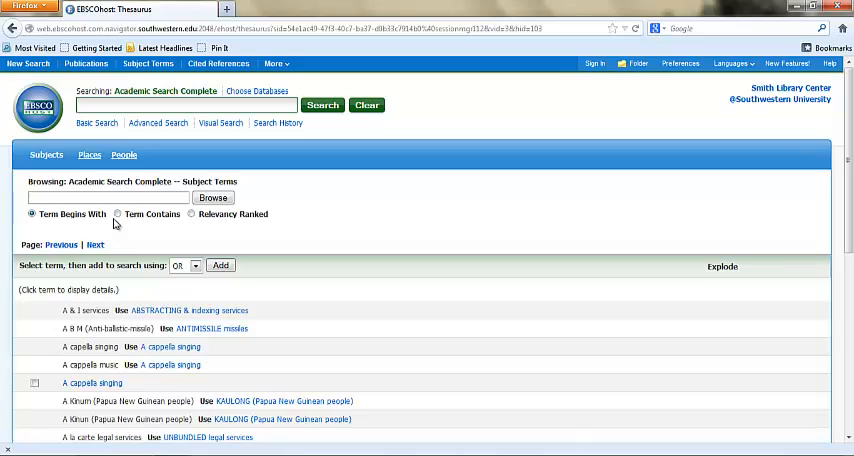
left_click(118, 214)
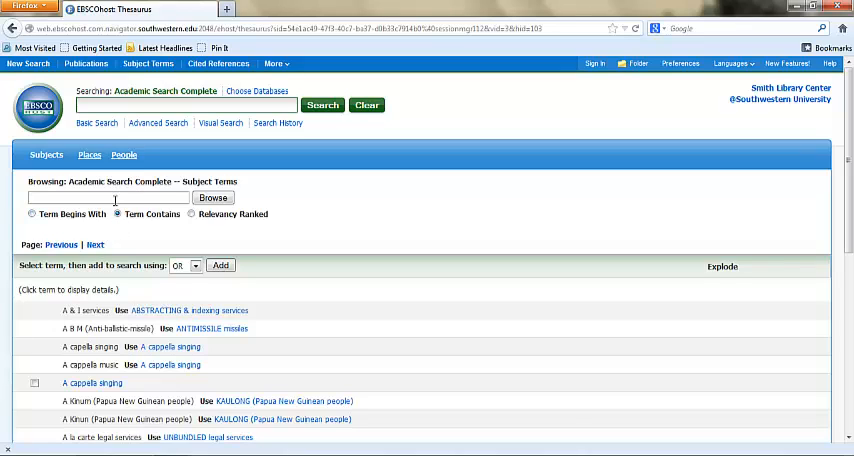
type("scarlet fever")
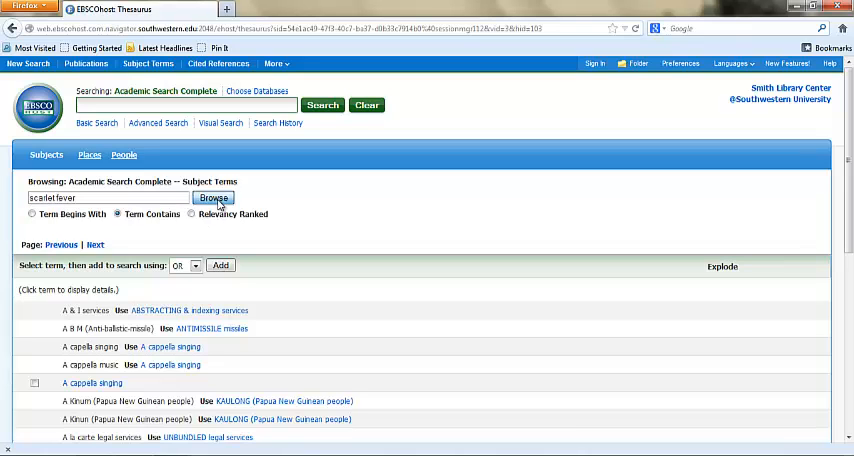
left_click(213, 197)
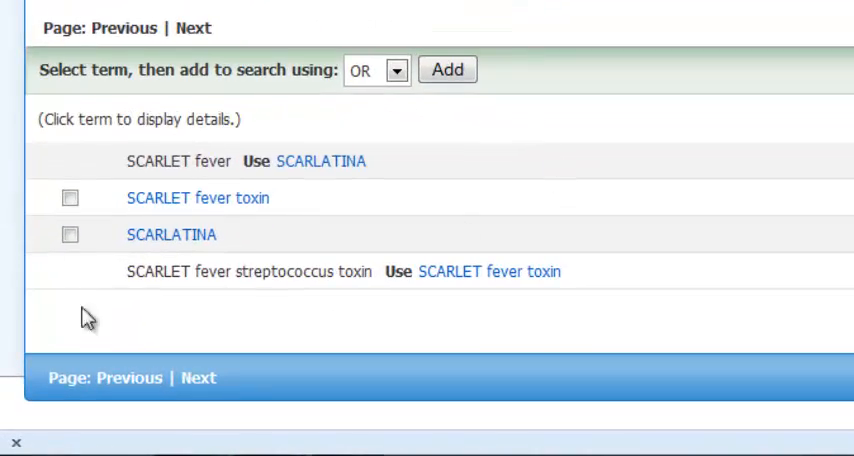